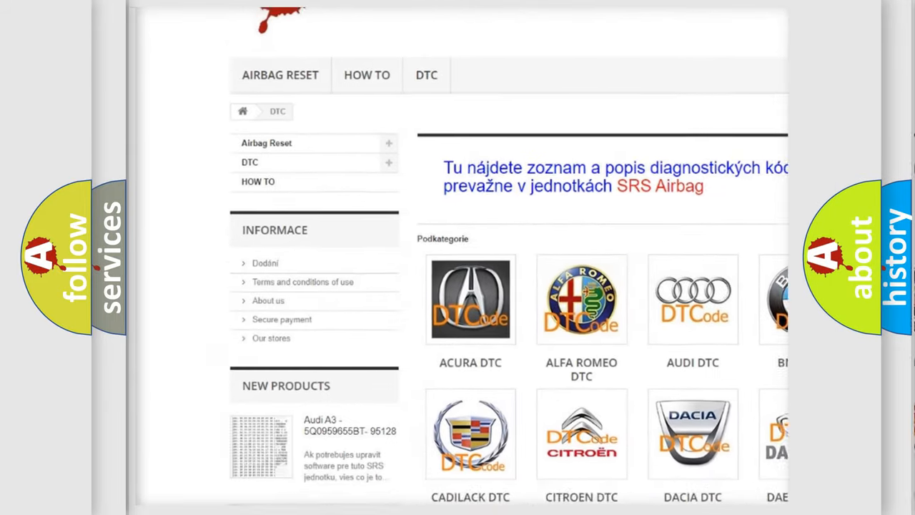
{"action": "scroll", "scroll_direction": "down", "scroll_amount": 3}
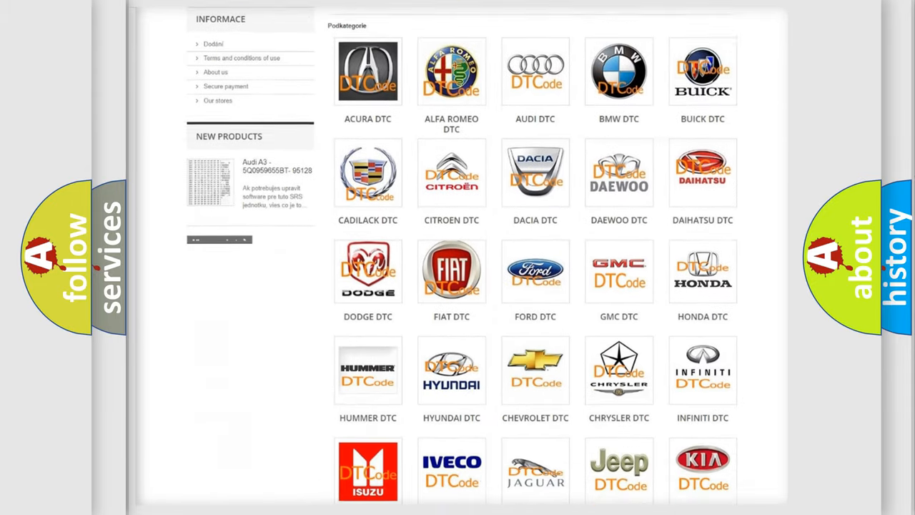
{"action": "scroll", "scroll_direction": "down", "scroll_amount": 3}
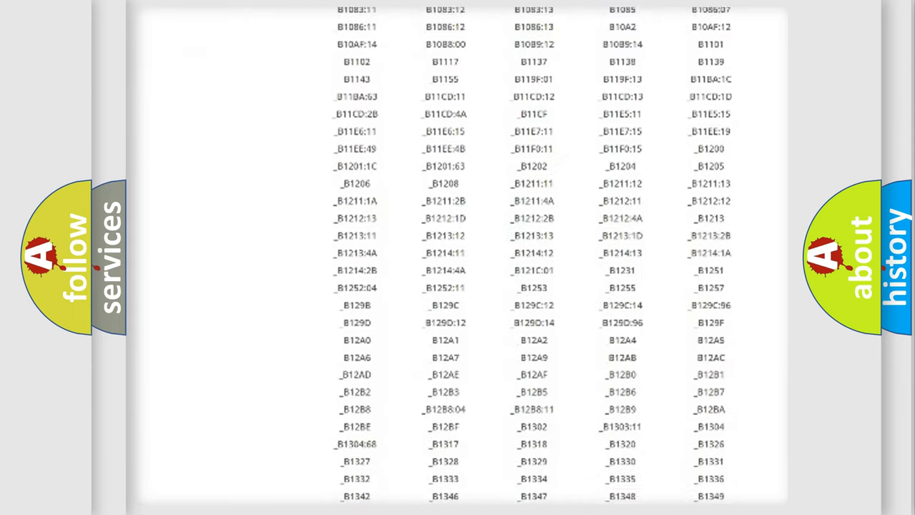
{"action": "scroll", "scroll_direction": "down", "scroll_amount": 3}
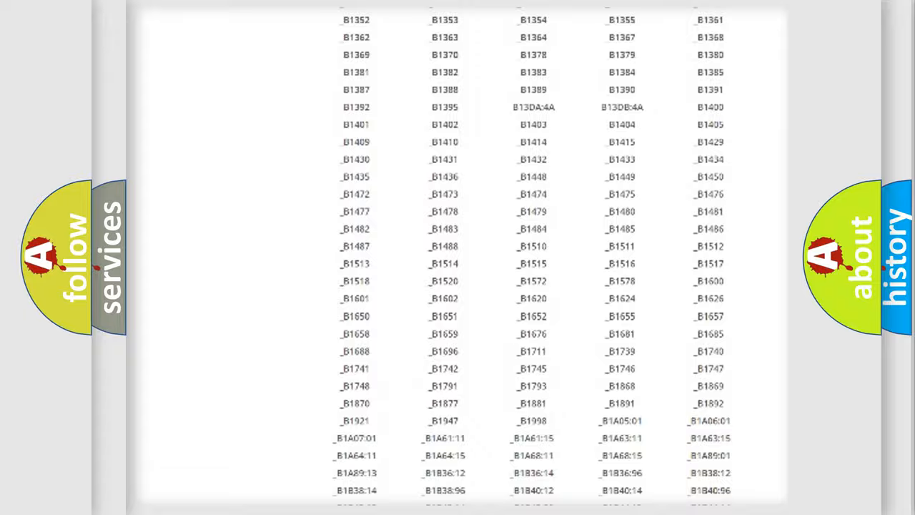